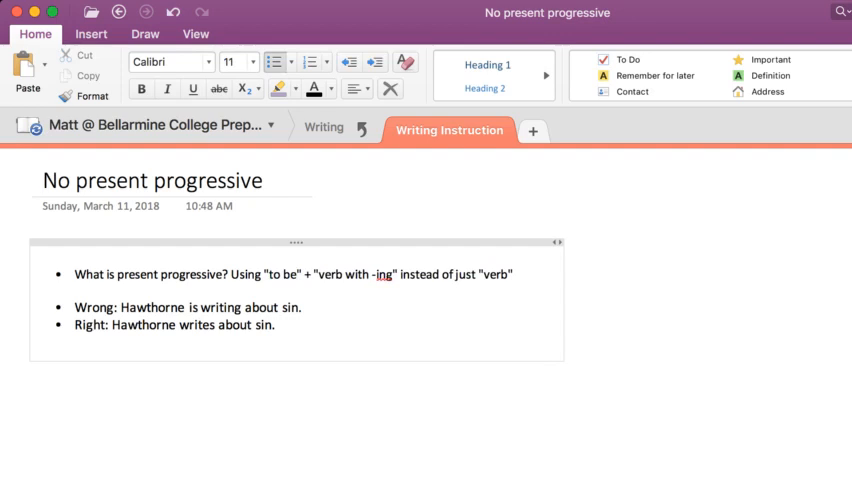
double_click(330, 274)
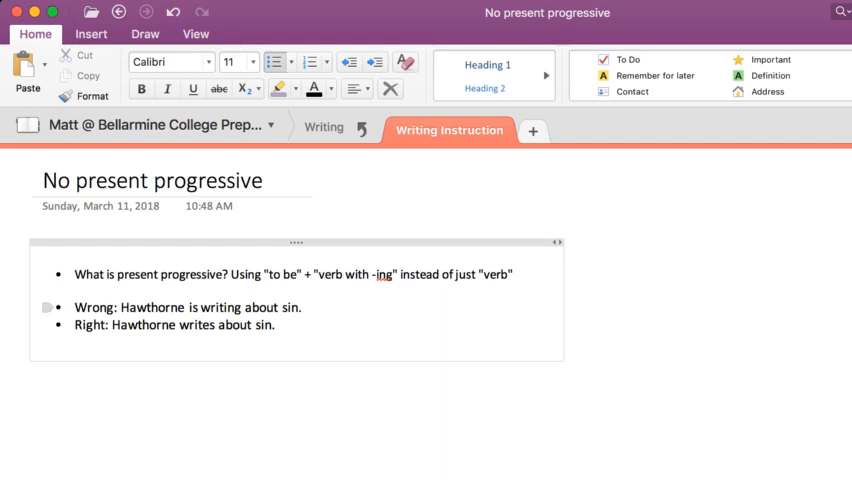
double_click(192, 308)
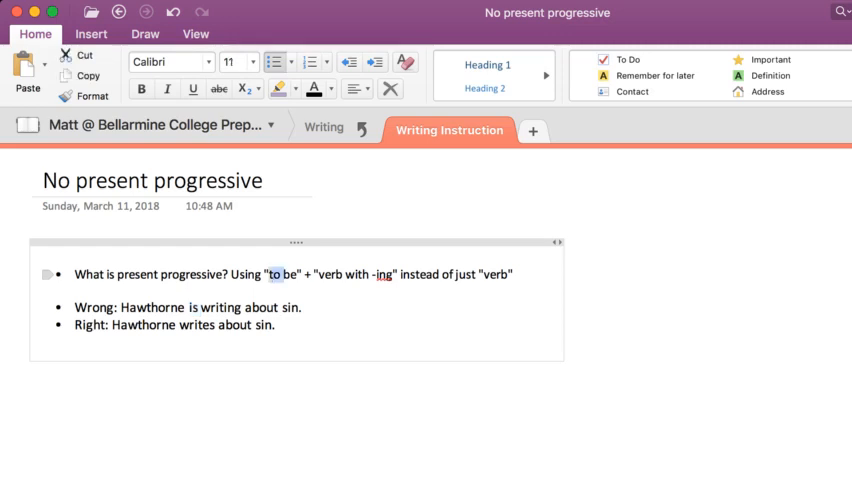
double_click(220, 308)
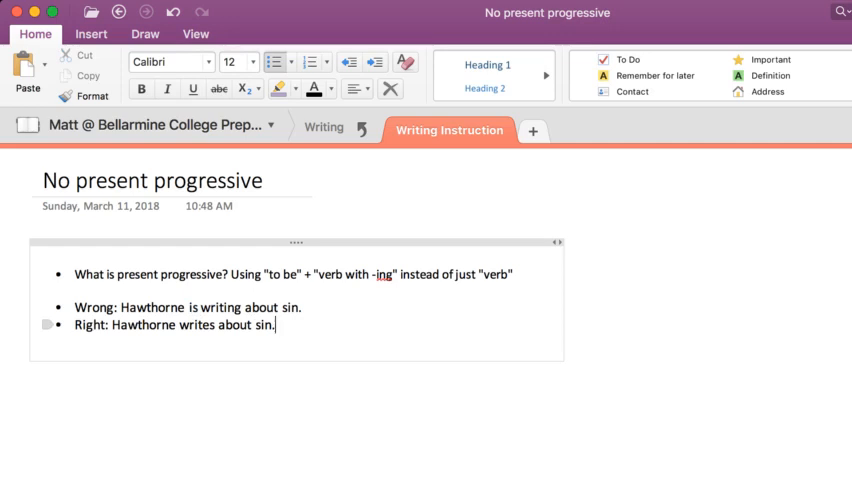
double_click(196, 308)
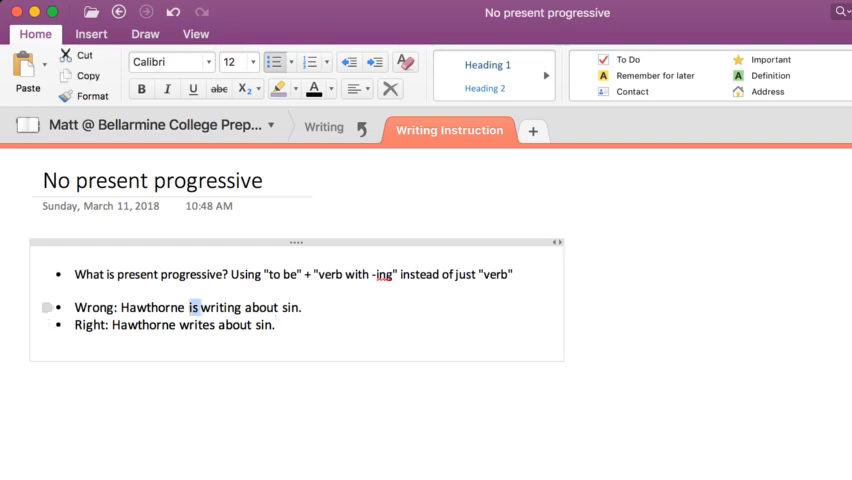